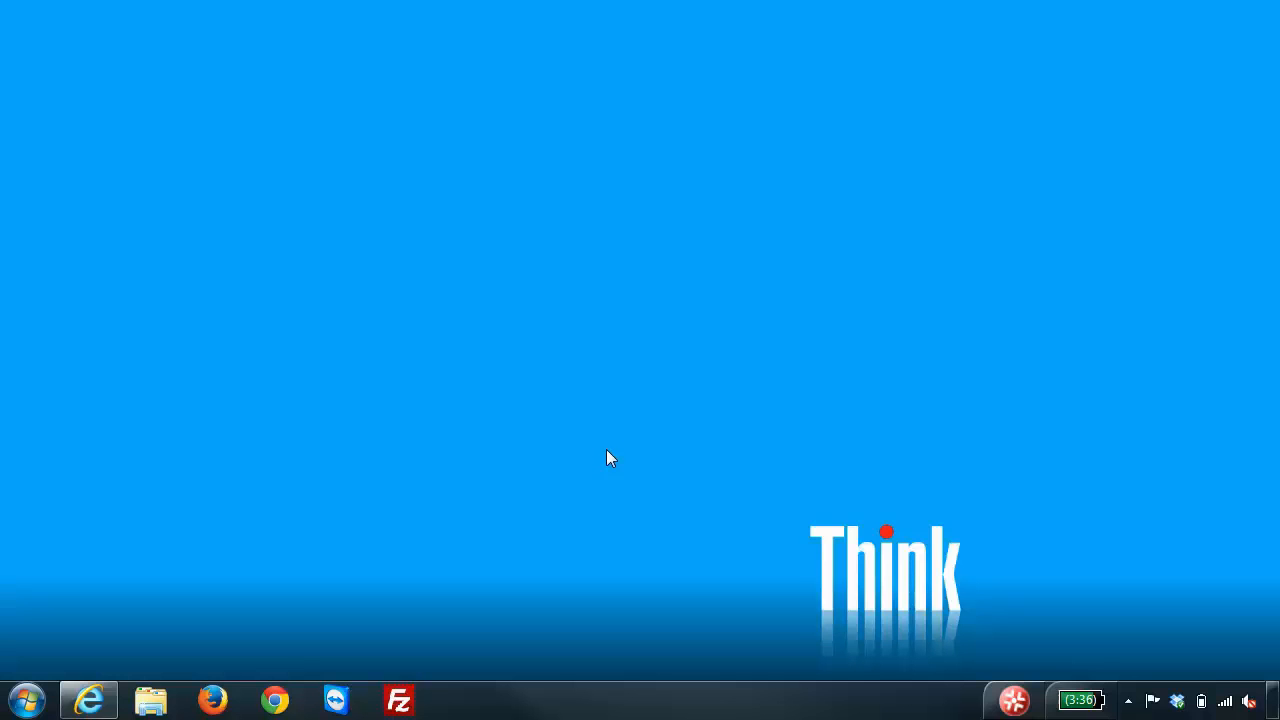
{"action": "mouse_move", "coordinate": [603, 458]}
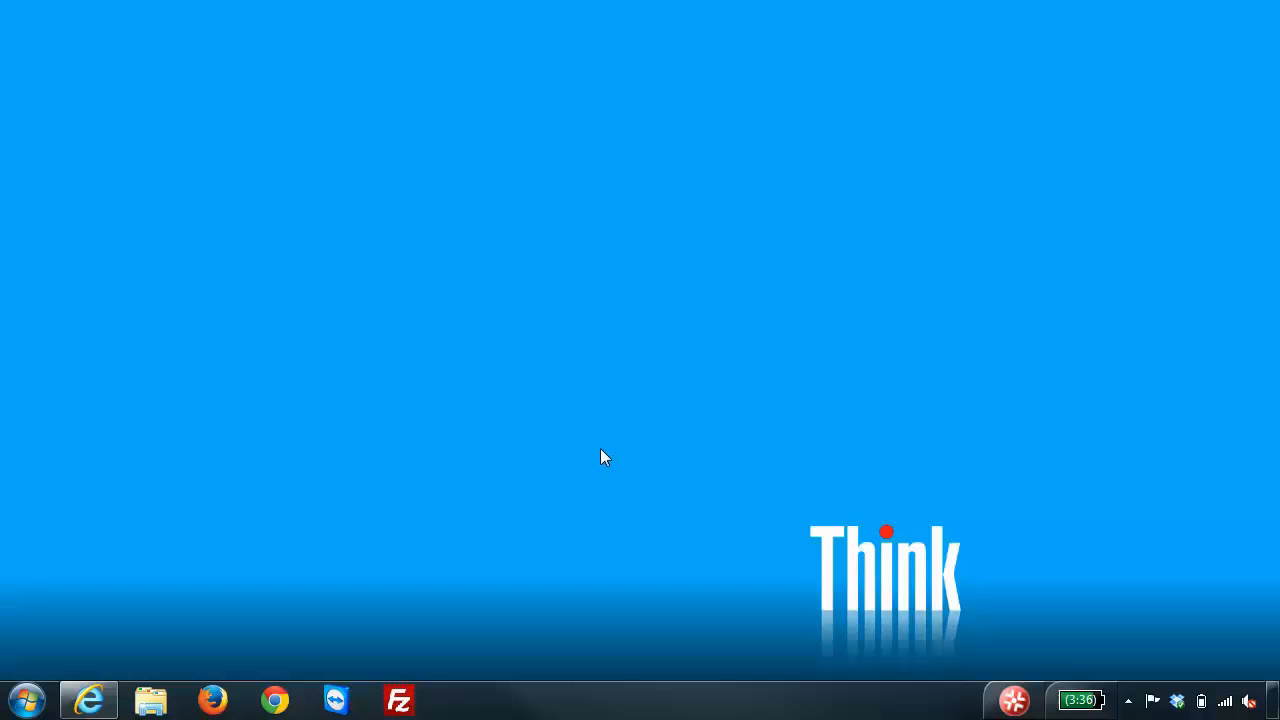
{"action": "mouse_move", "coordinate": [183, 545]}
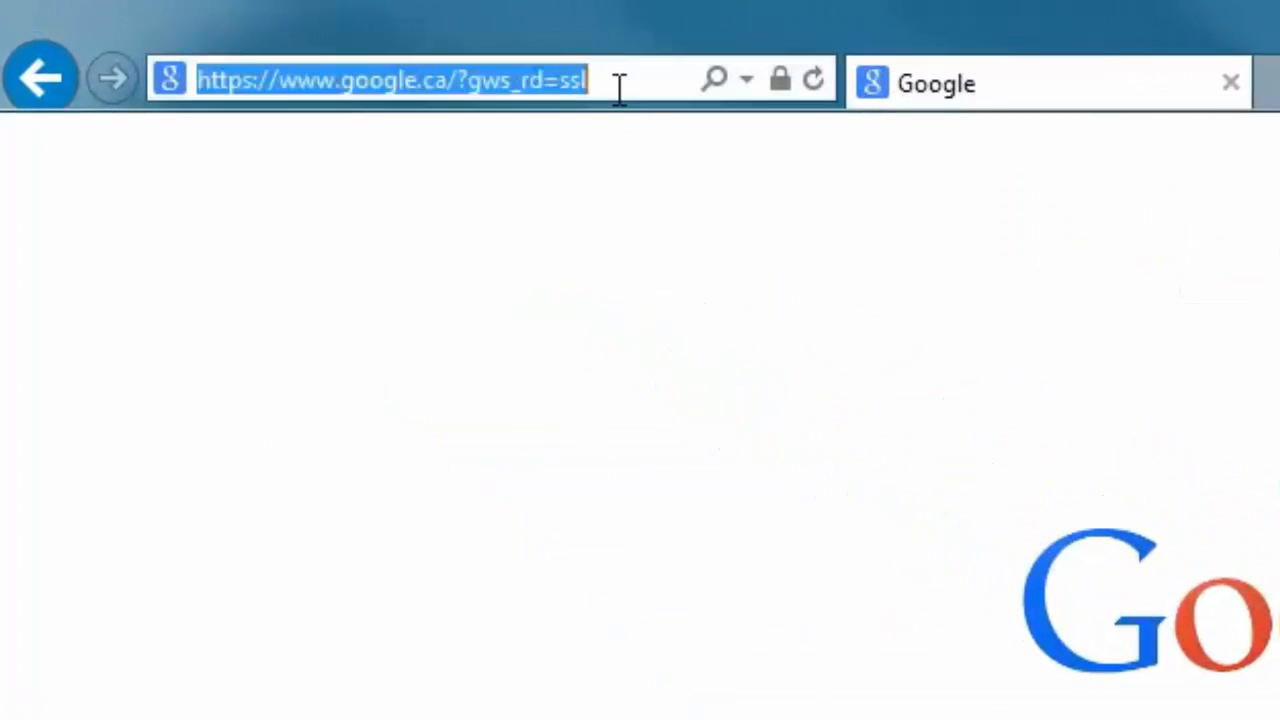
{"action": "mouse_move", "coordinate": [635, 158]}
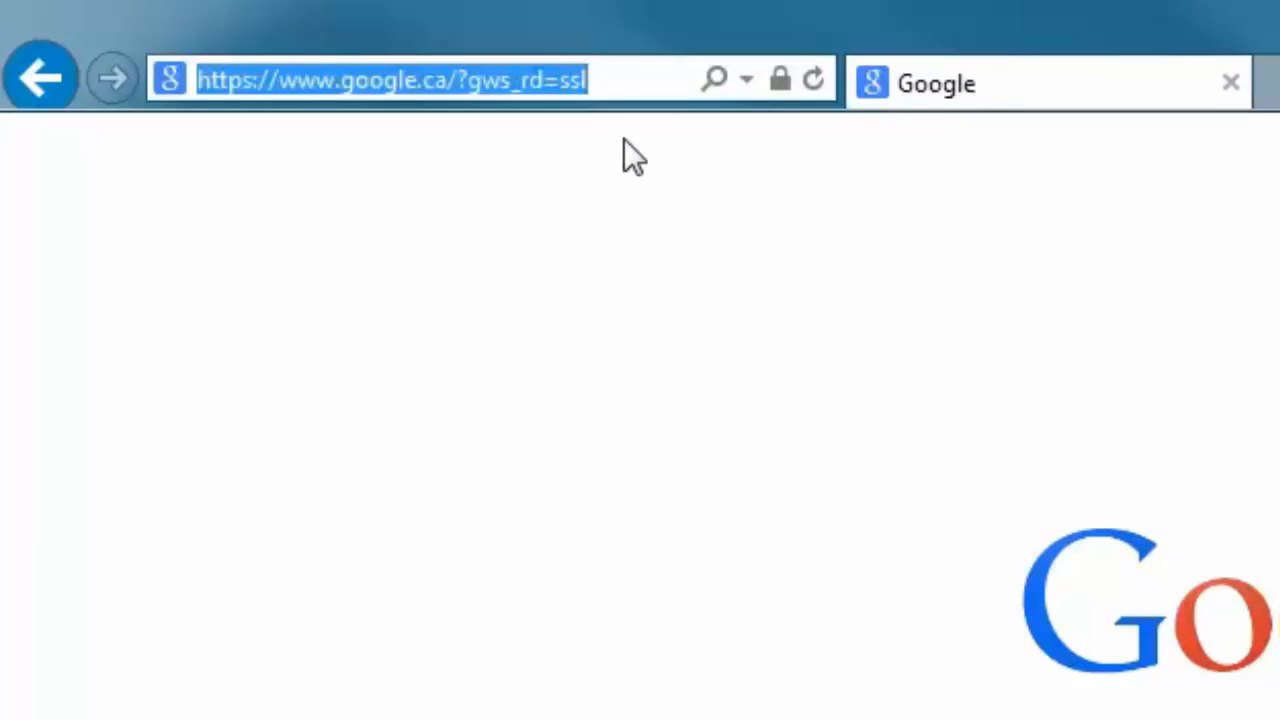
{"action": "type", "text": "192.168.0.1/"}
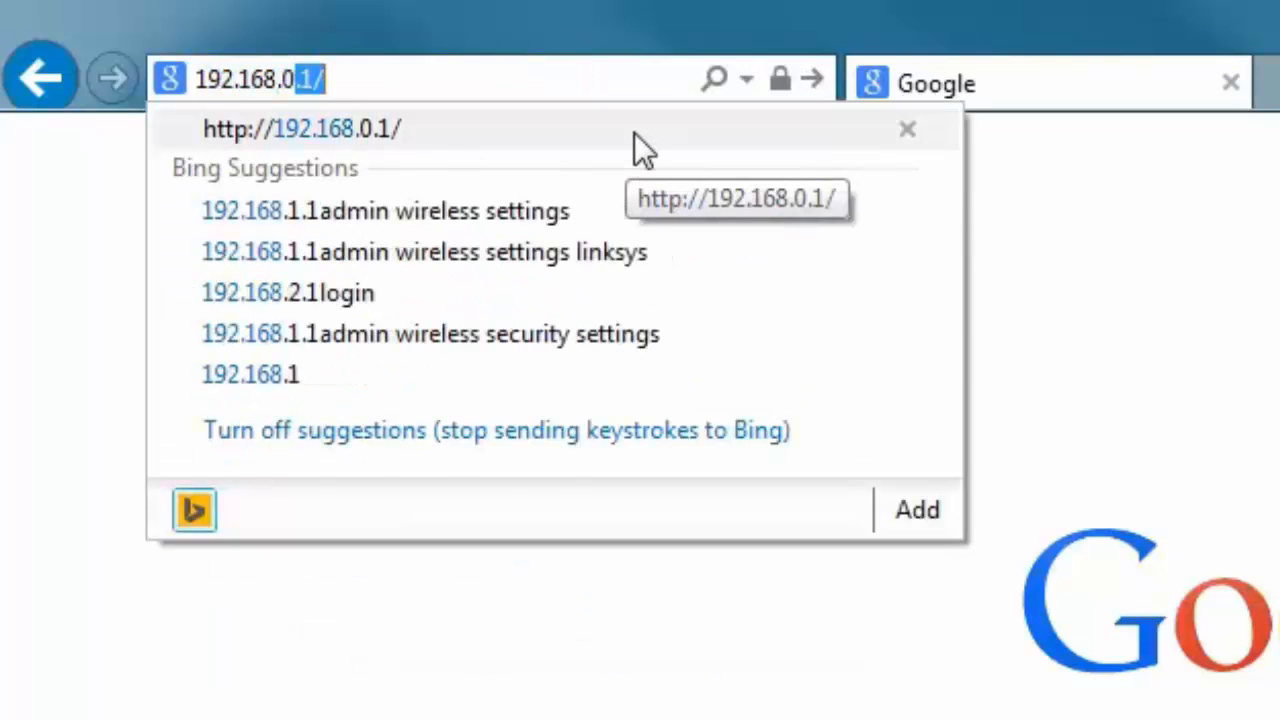
{"action": "left_click", "coordinate": [302, 128]}
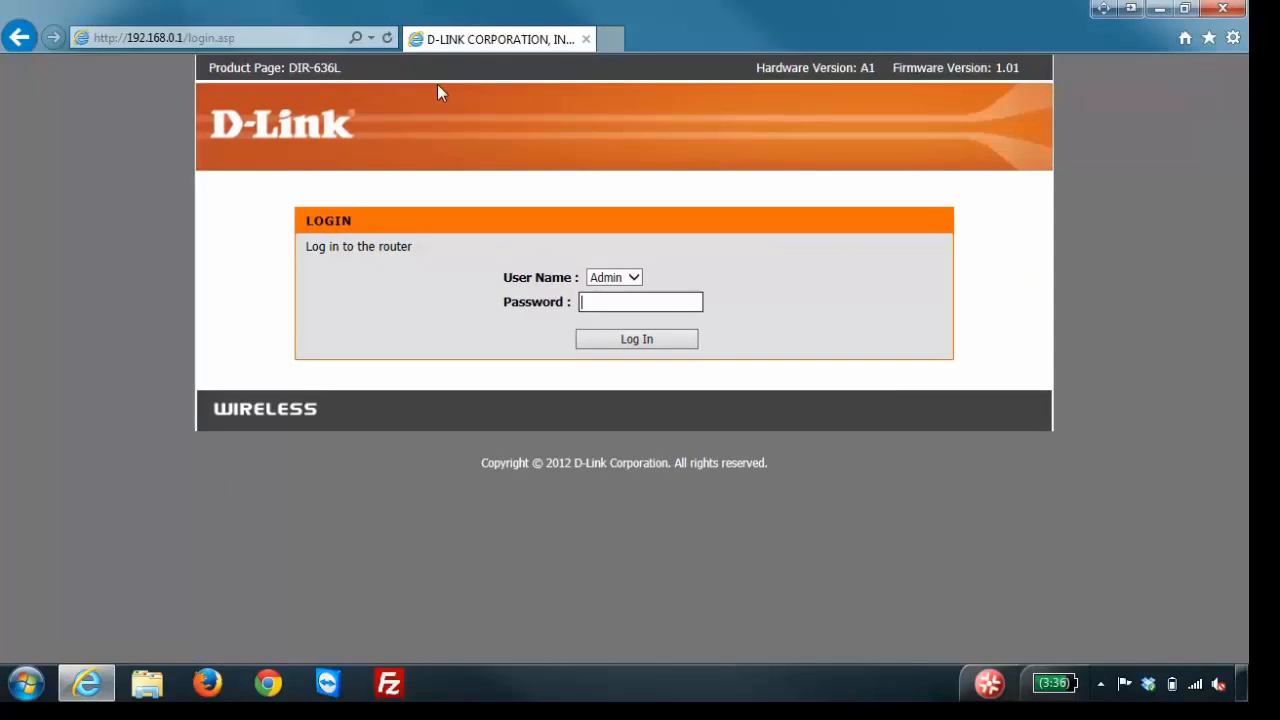
{"action": "mouse_move", "coordinate": [663, 271]}
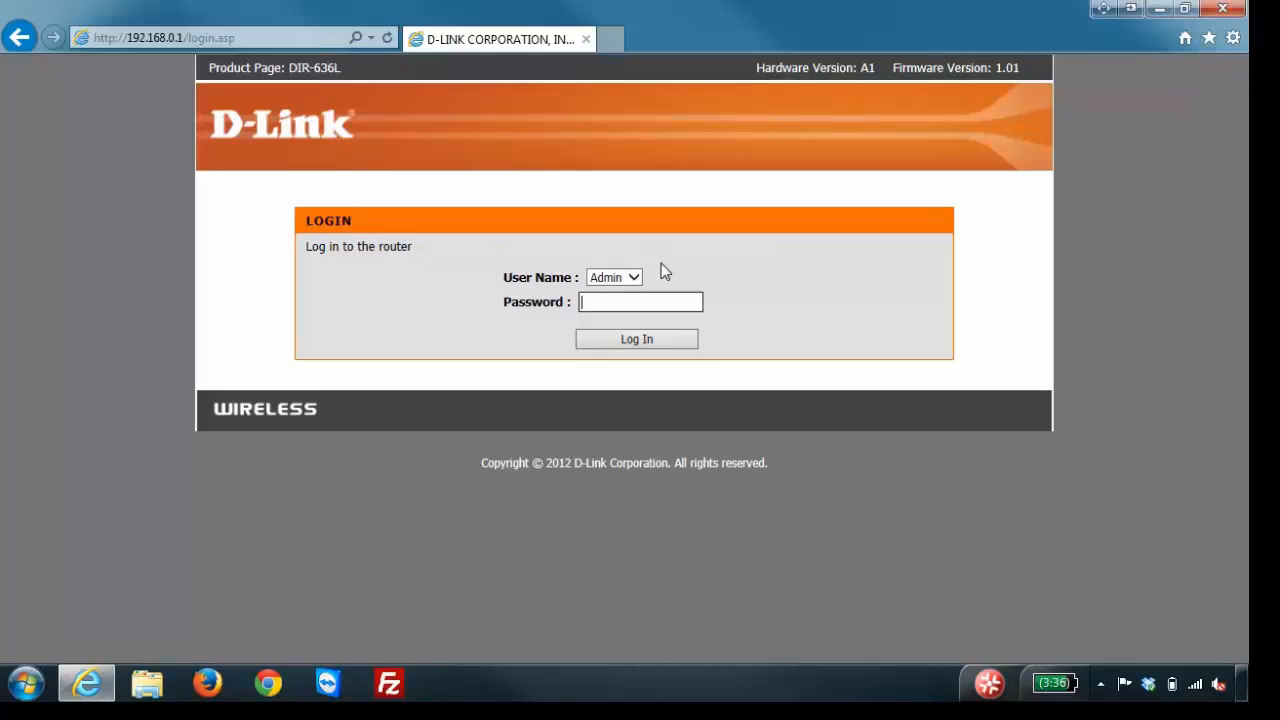
{"action": "mouse_move", "coordinate": [672, 279]}
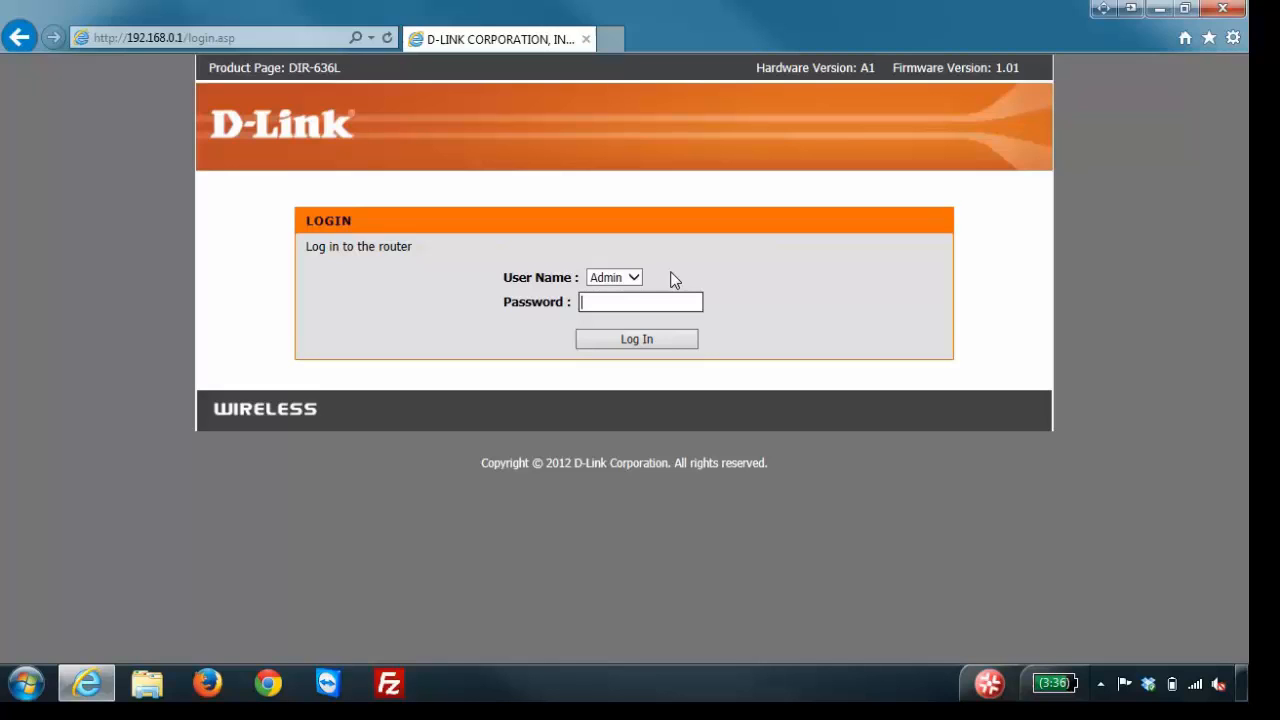
{"action": "mouse_move", "coordinate": [636, 339]}
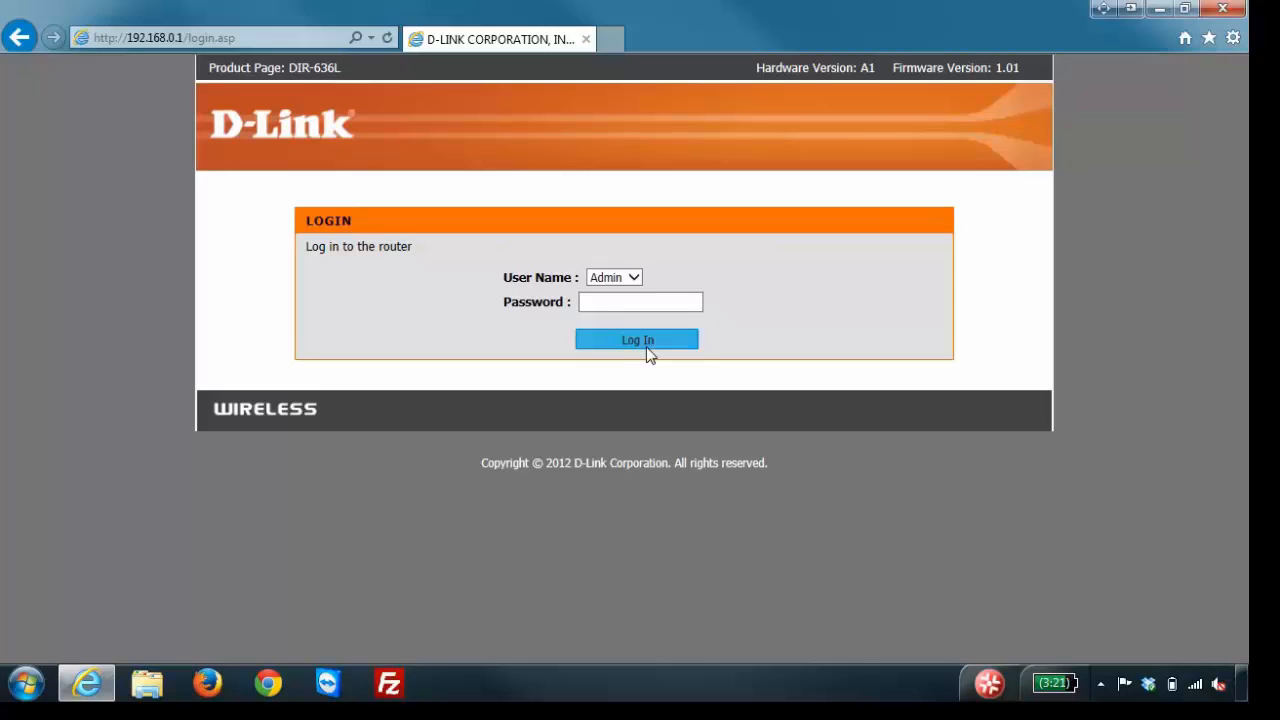
Log in to the DIR-636L router with the Admin account
{"action": "left_click", "coordinate": [636, 339]}
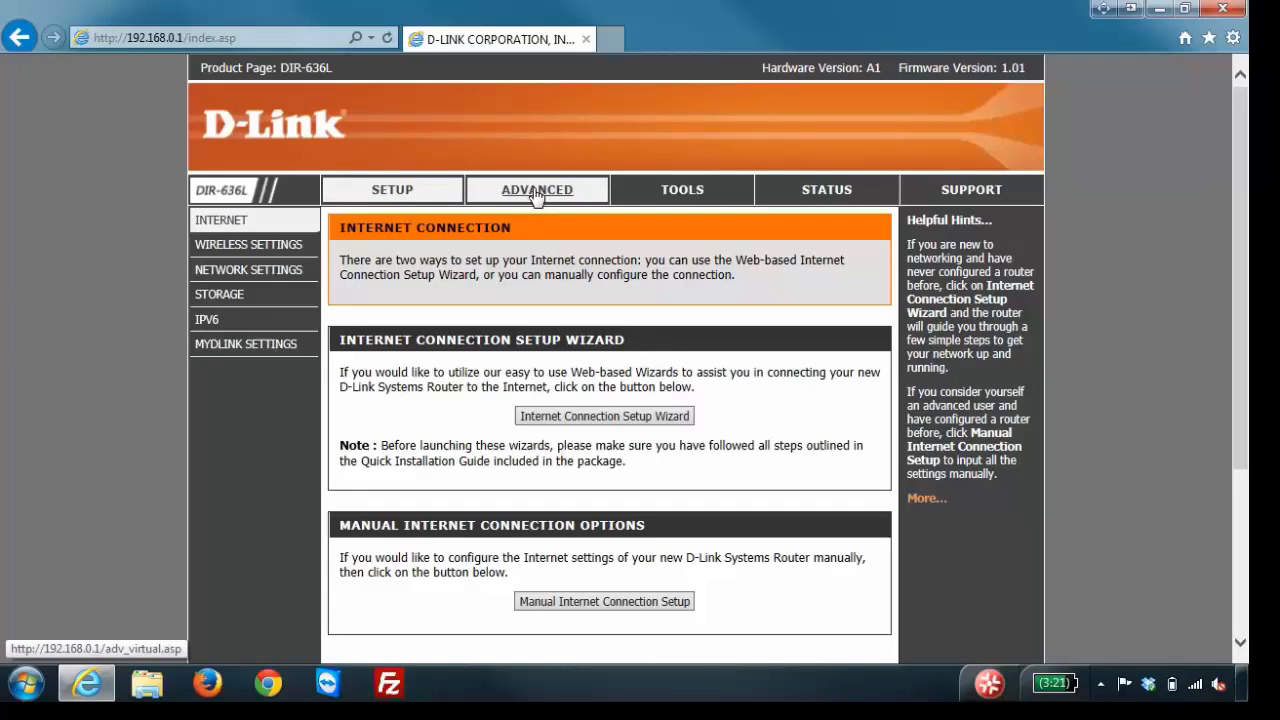
Go to ADVANCED, then the ADVANCED NETWORK page in the sidebar
{"action": "left_click", "coordinate": [537, 189]}
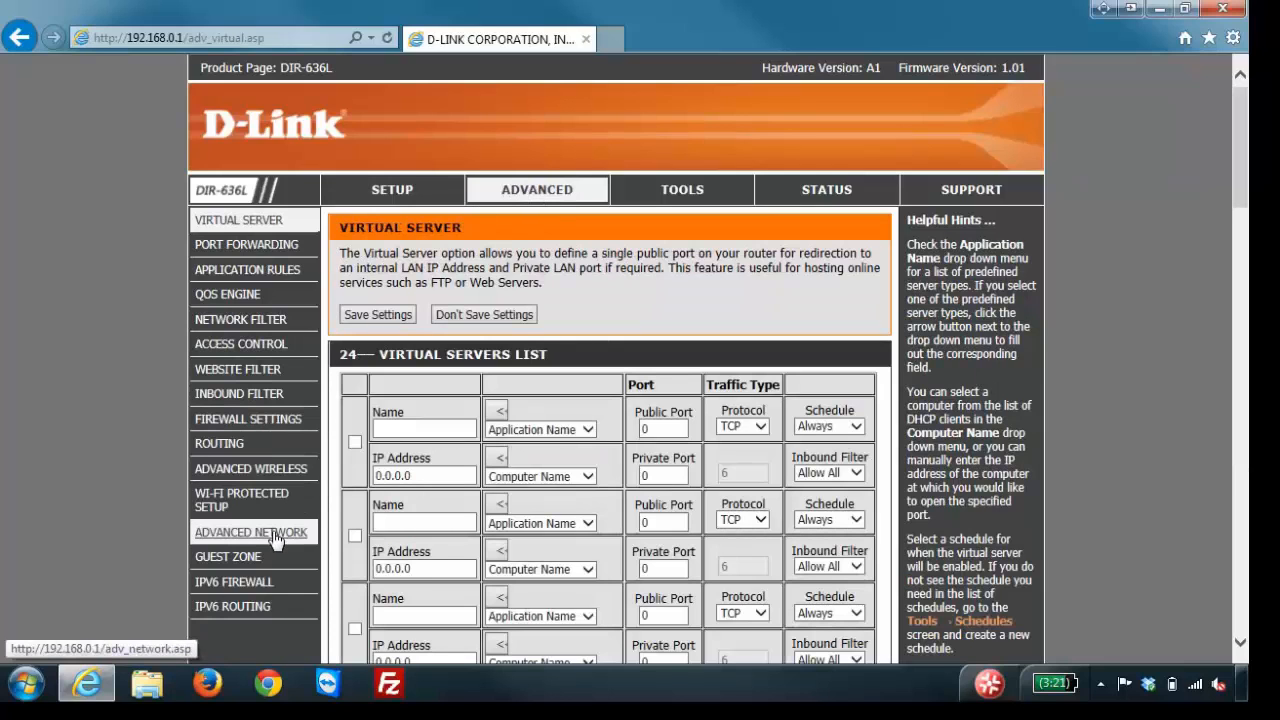
{"action": "left_click", "coordinate": [251, 531]}
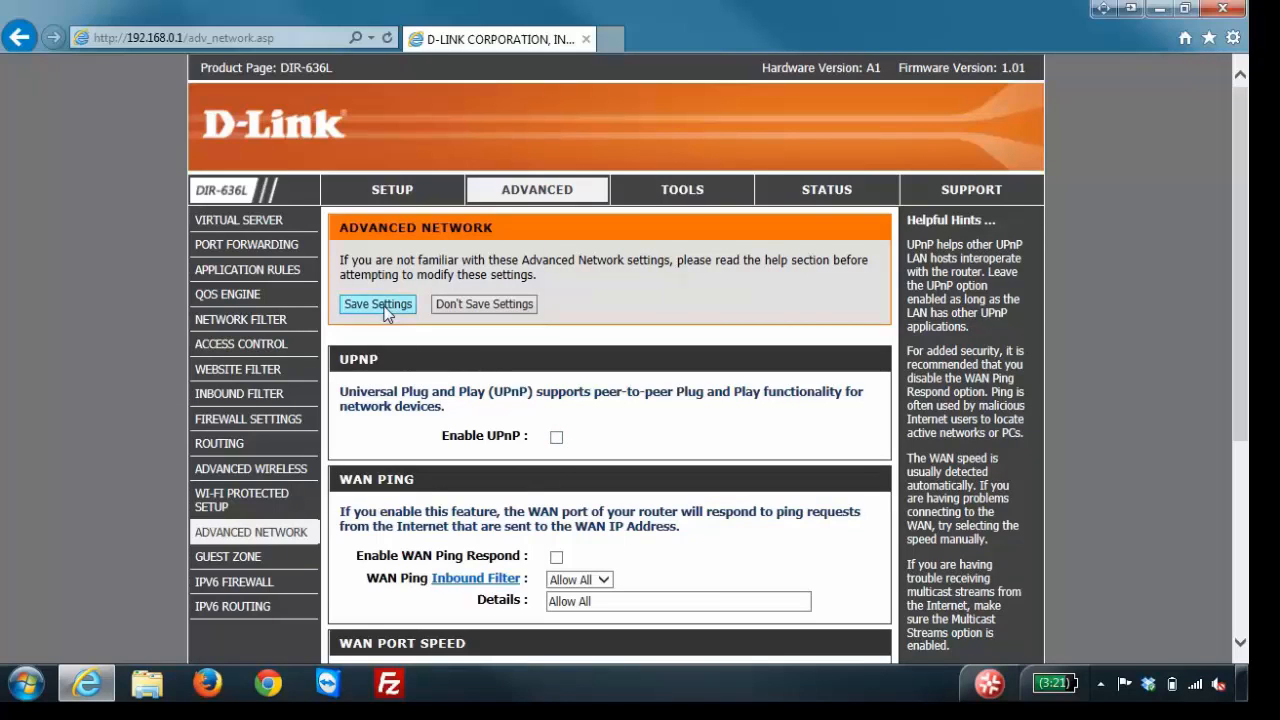
Save the Advanced Network settings with Enable UPnP left unchecked
{"action": "left_click", "coordinate": [377, 304]}
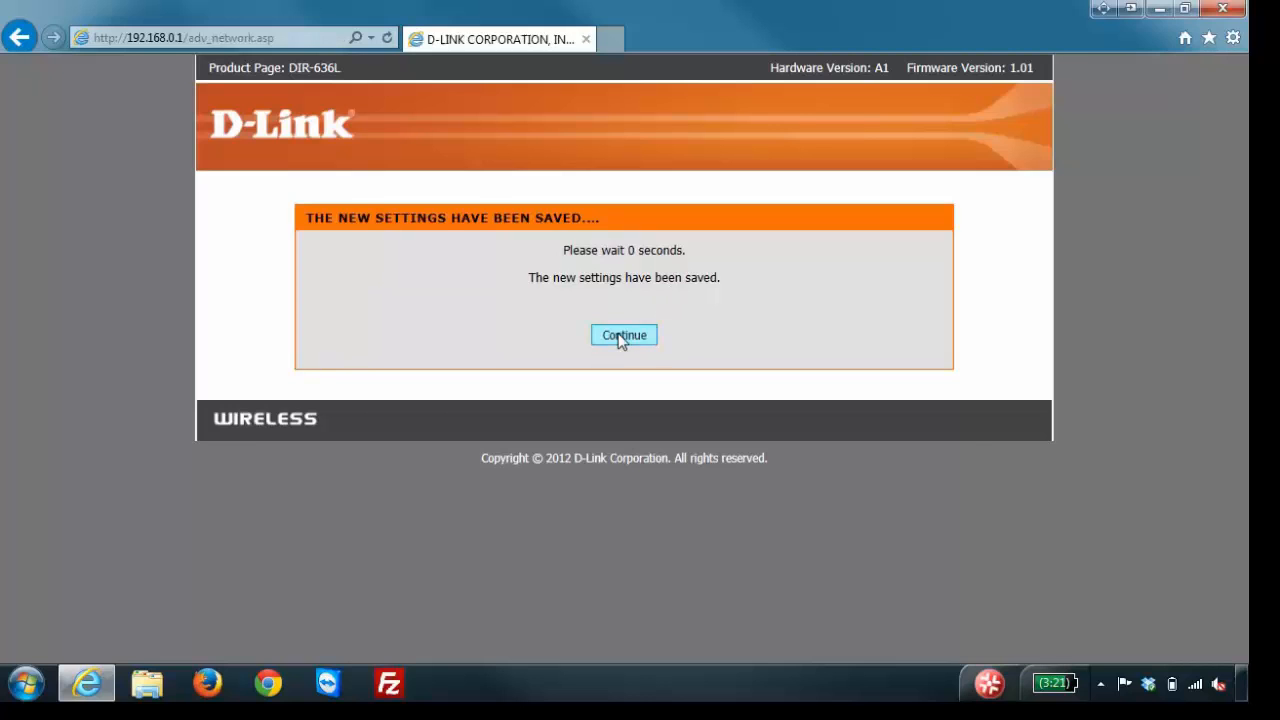
Continue from the save confirmation back to the Advanced Network page
{"action": "left_click", "coordinate": [623, 335]}
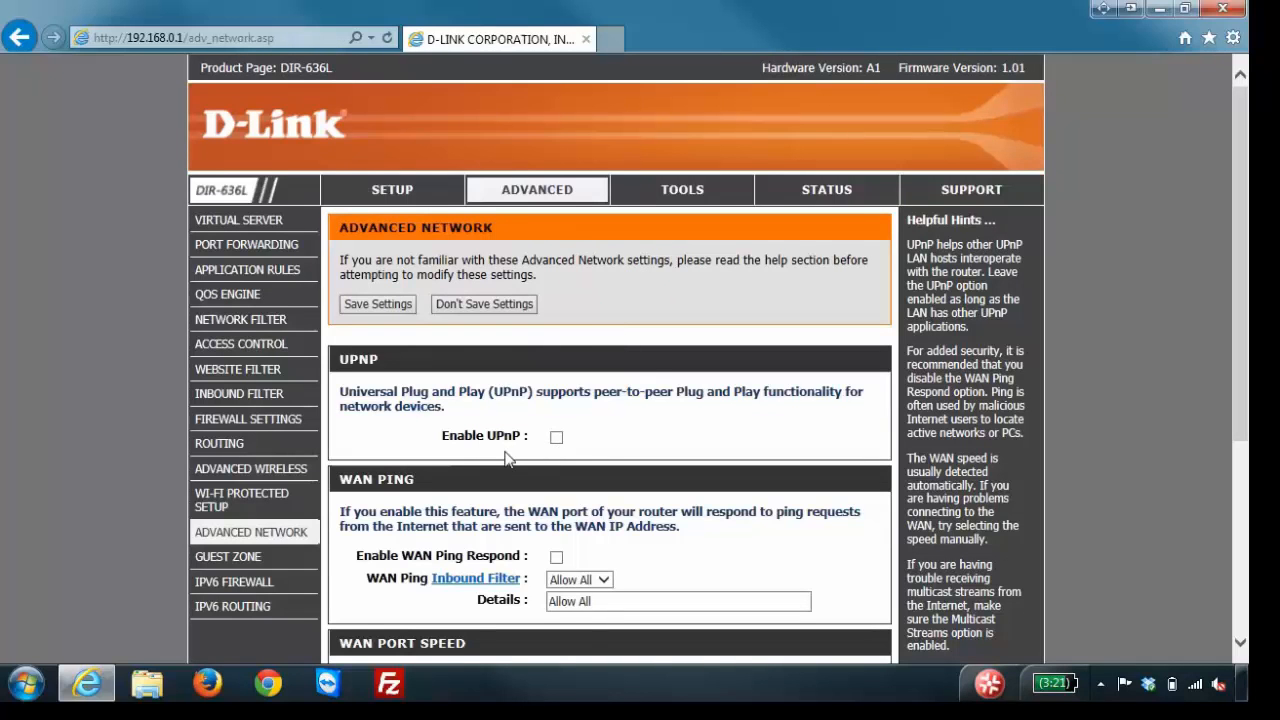